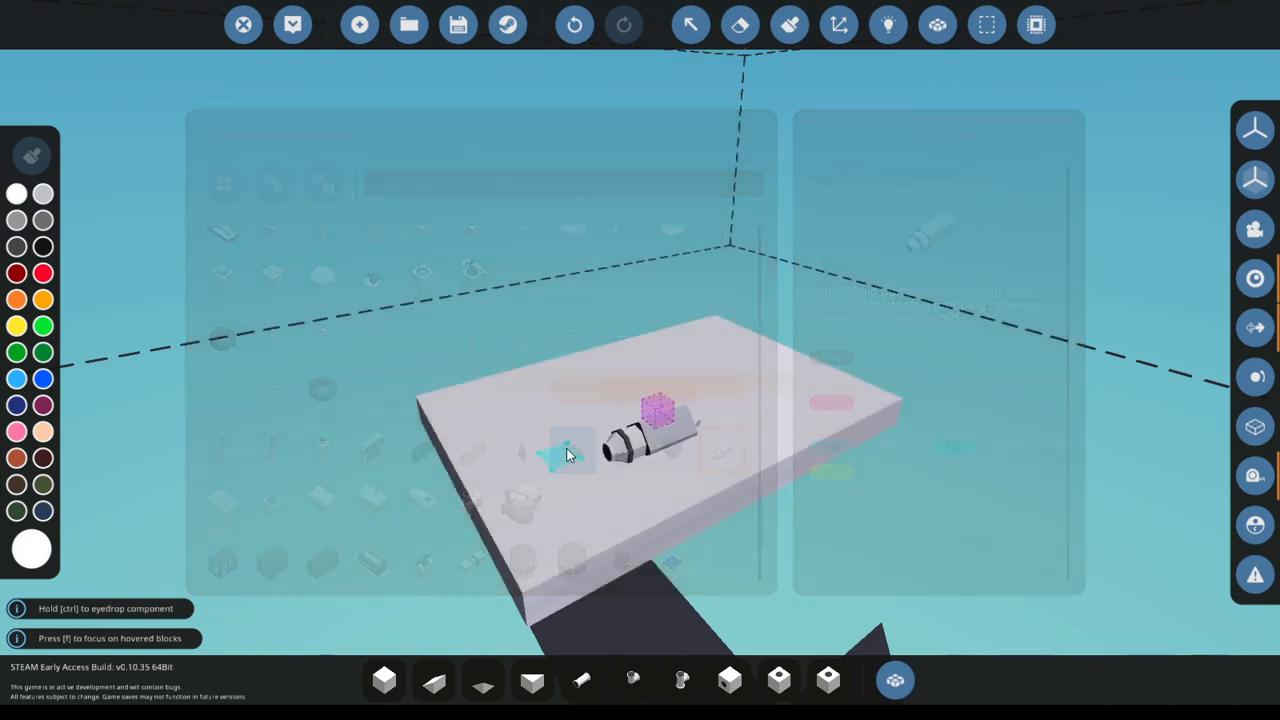
# - Remove the misplaced pump, build the raised block section and drop a part into its top recess
pyautogui.click(894, 680)
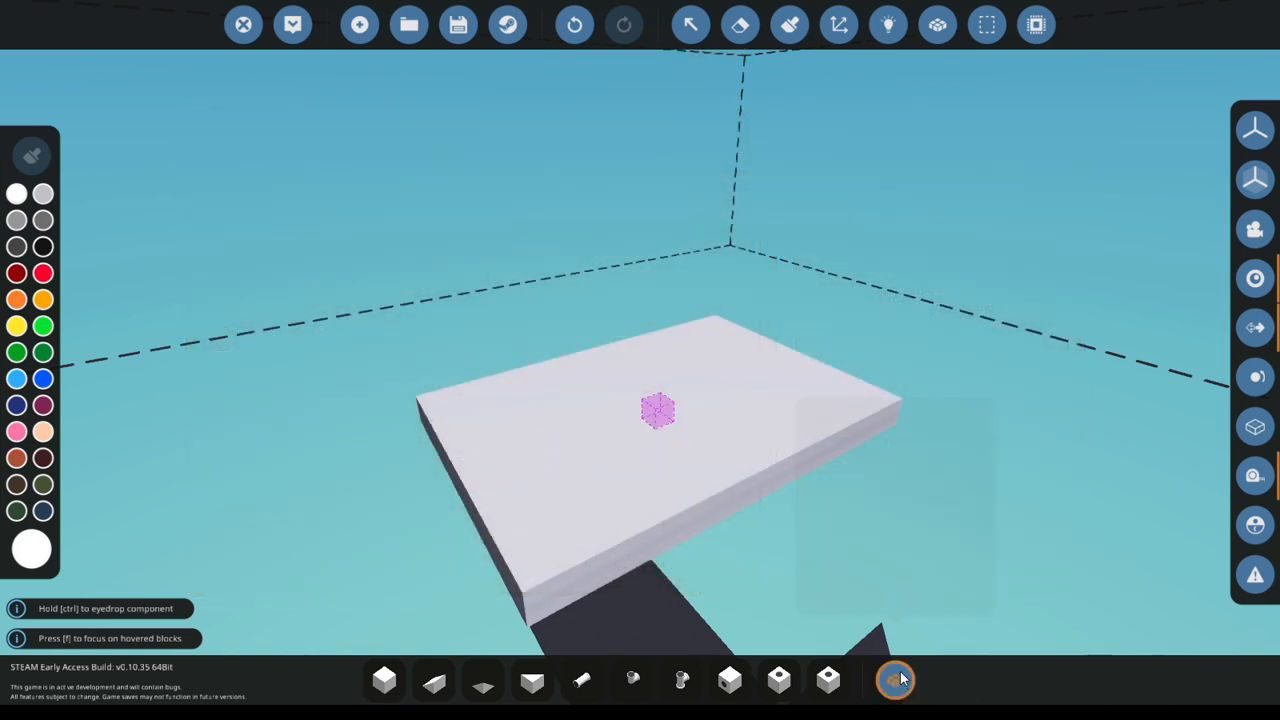
pyautogui.click(896, 680)
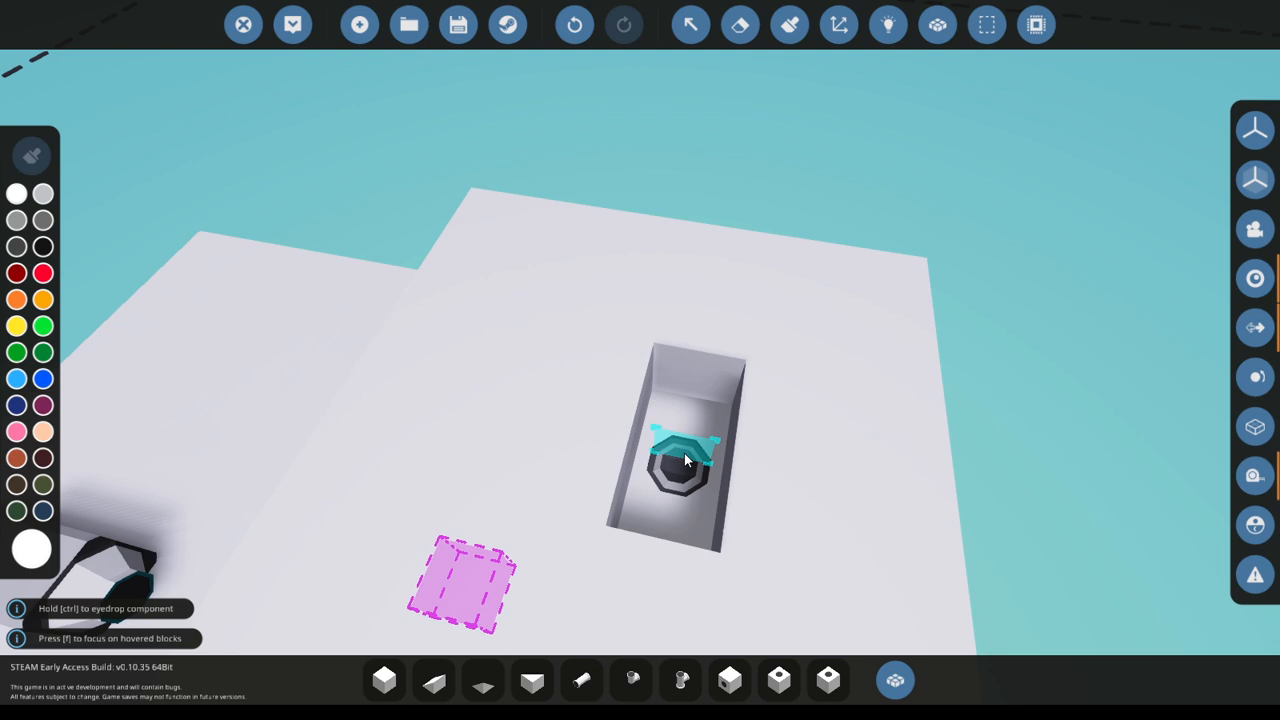
pyautogui.click(690, 24)
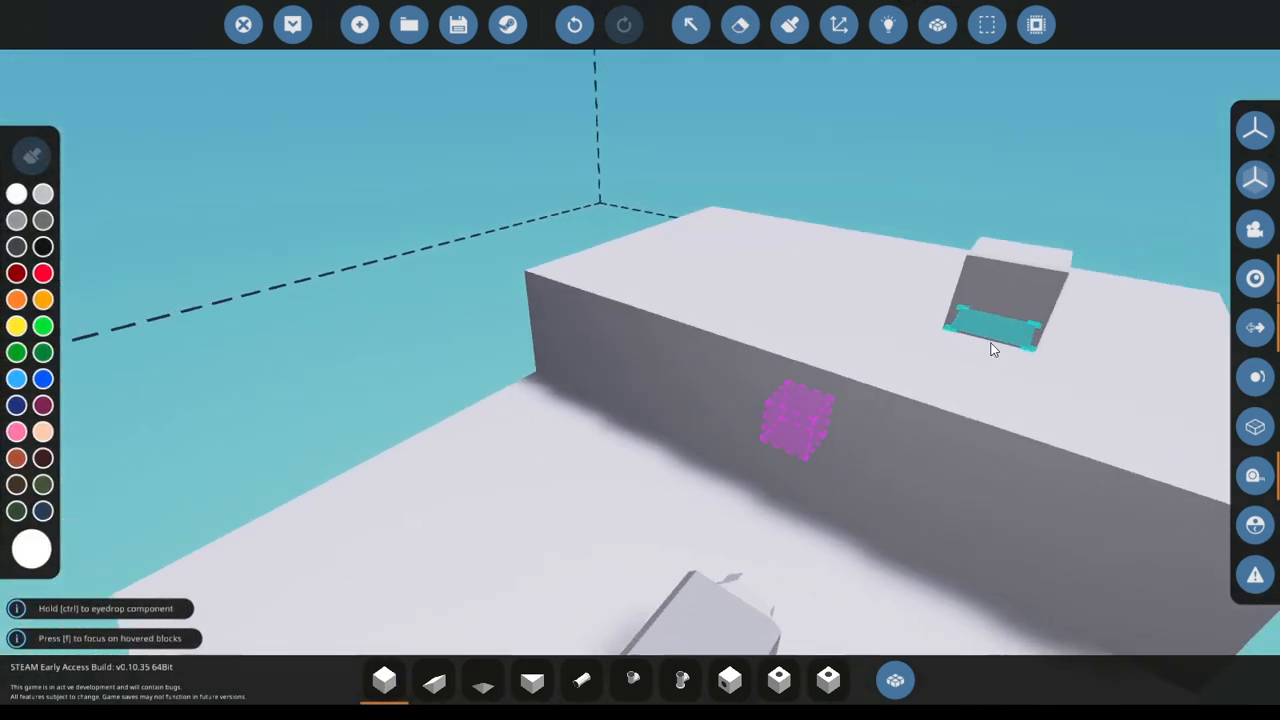
# - Mount a fluid port on the compartment wall and extend straight pipe from it toward the pump and outlet
pyautogui.click(630, 680)
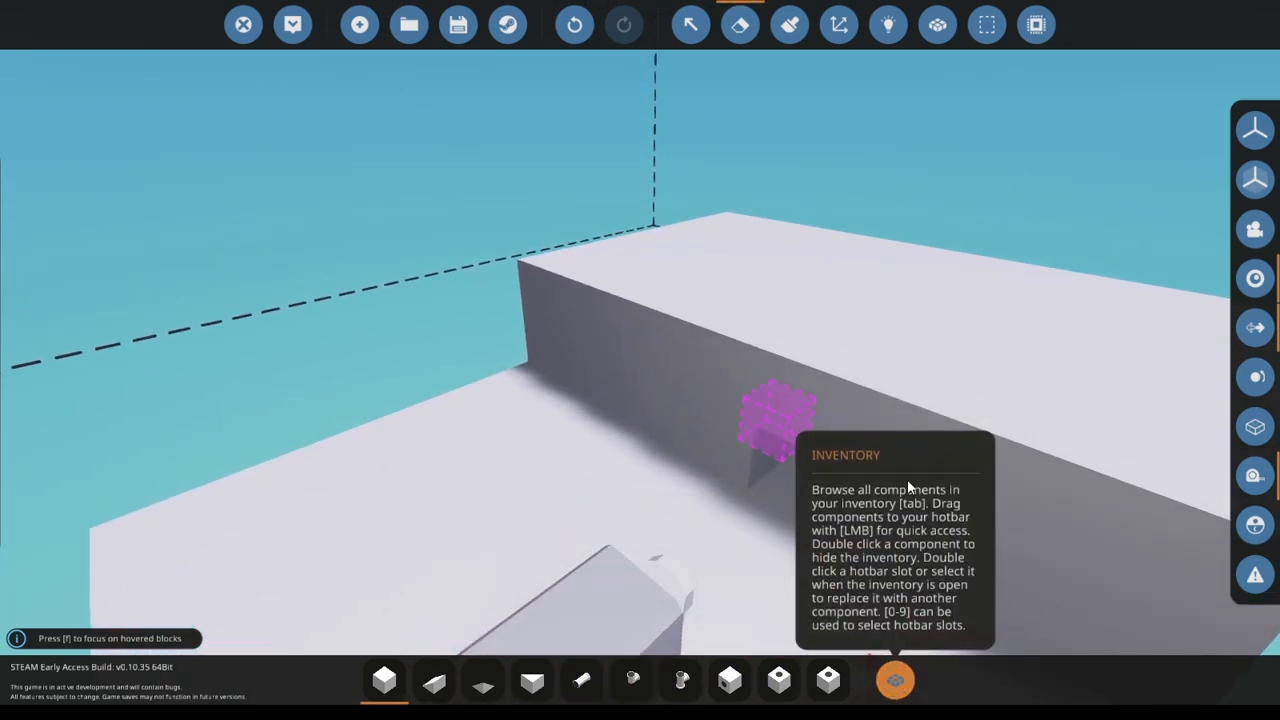
pyautogui.click(894, 680)
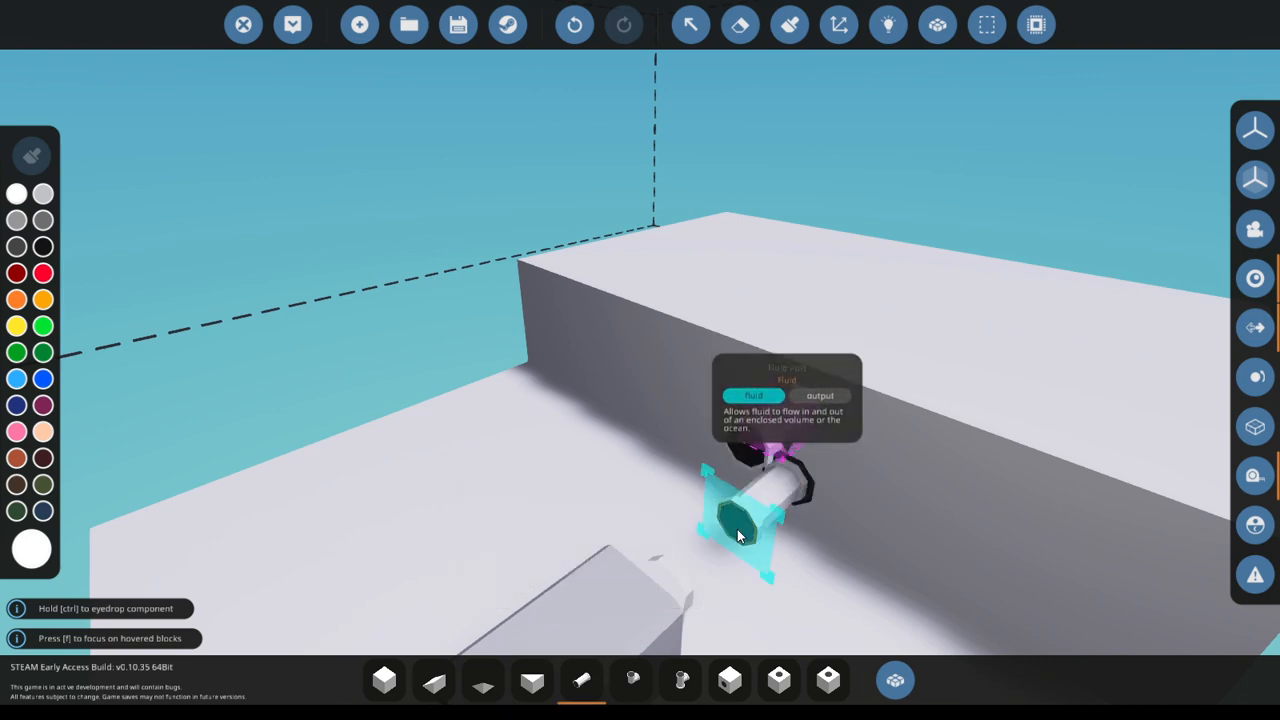
pyautogui.click(630, 680)
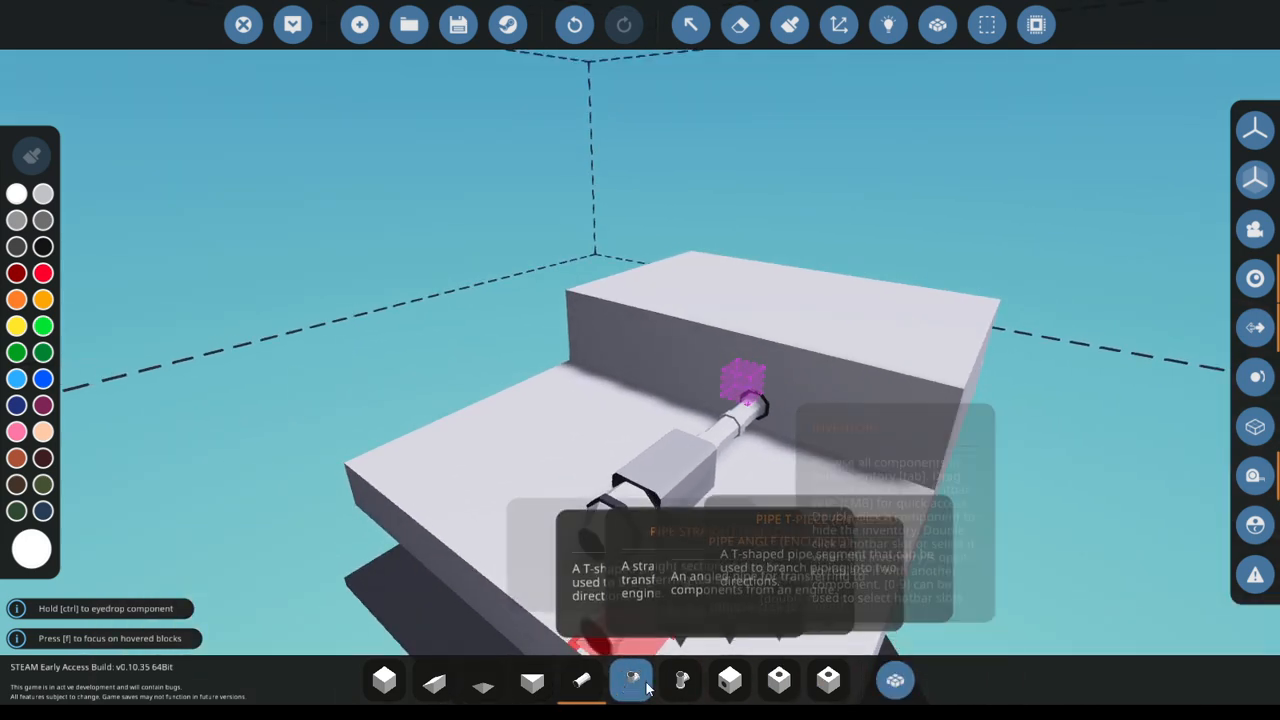
pyautogui.click(630, 680)
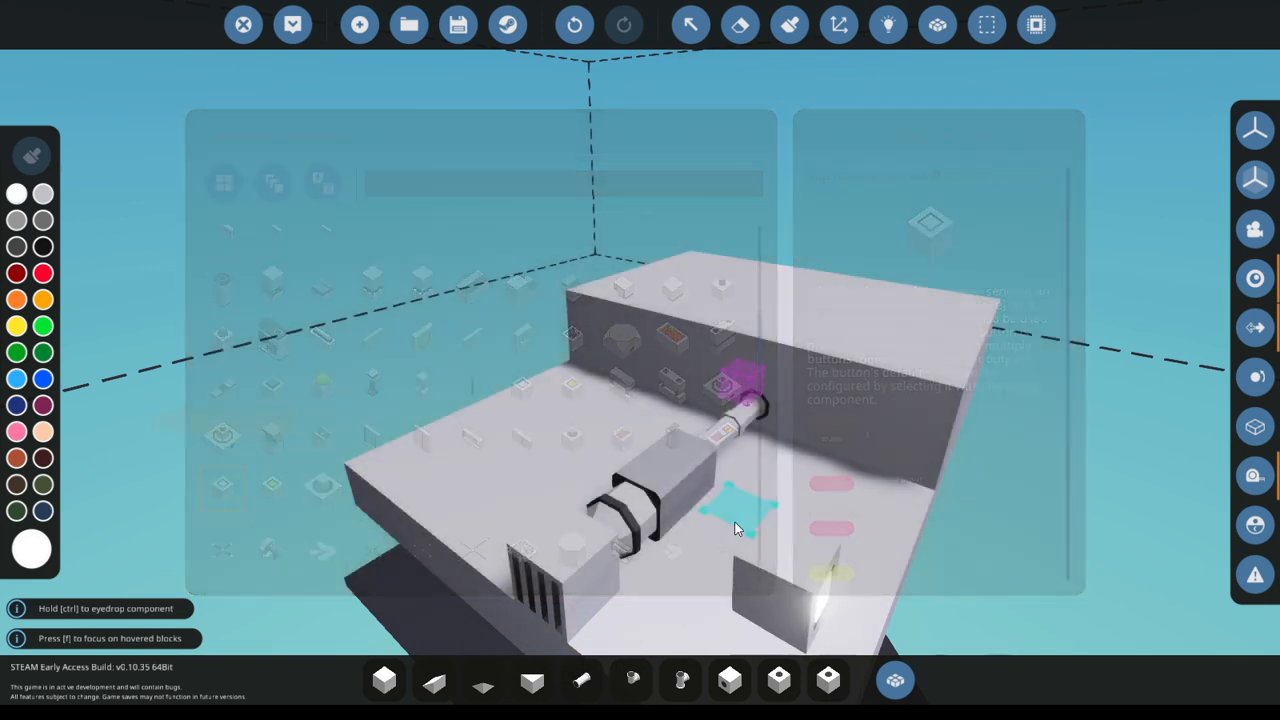
# - Fit a push button and a small electric battery on the pump and link their nodes to it
pyautogui.click(888, 24)
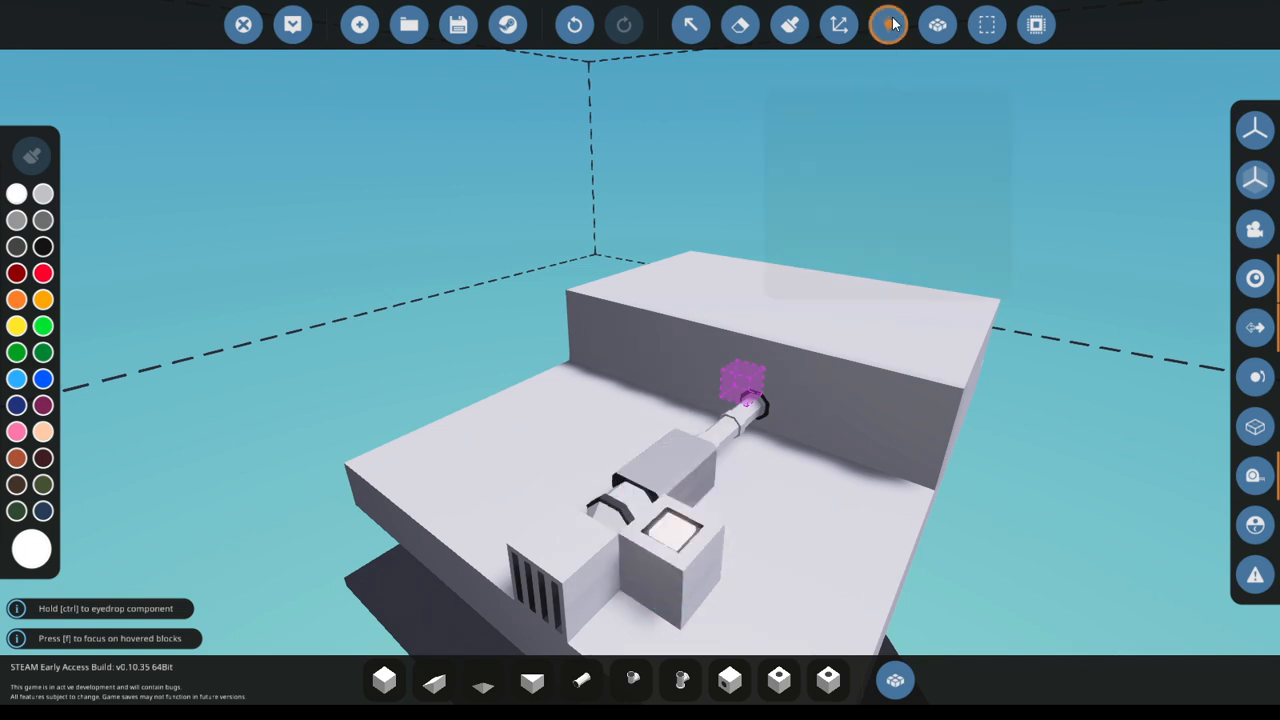
pyautogui.click(888, 24)
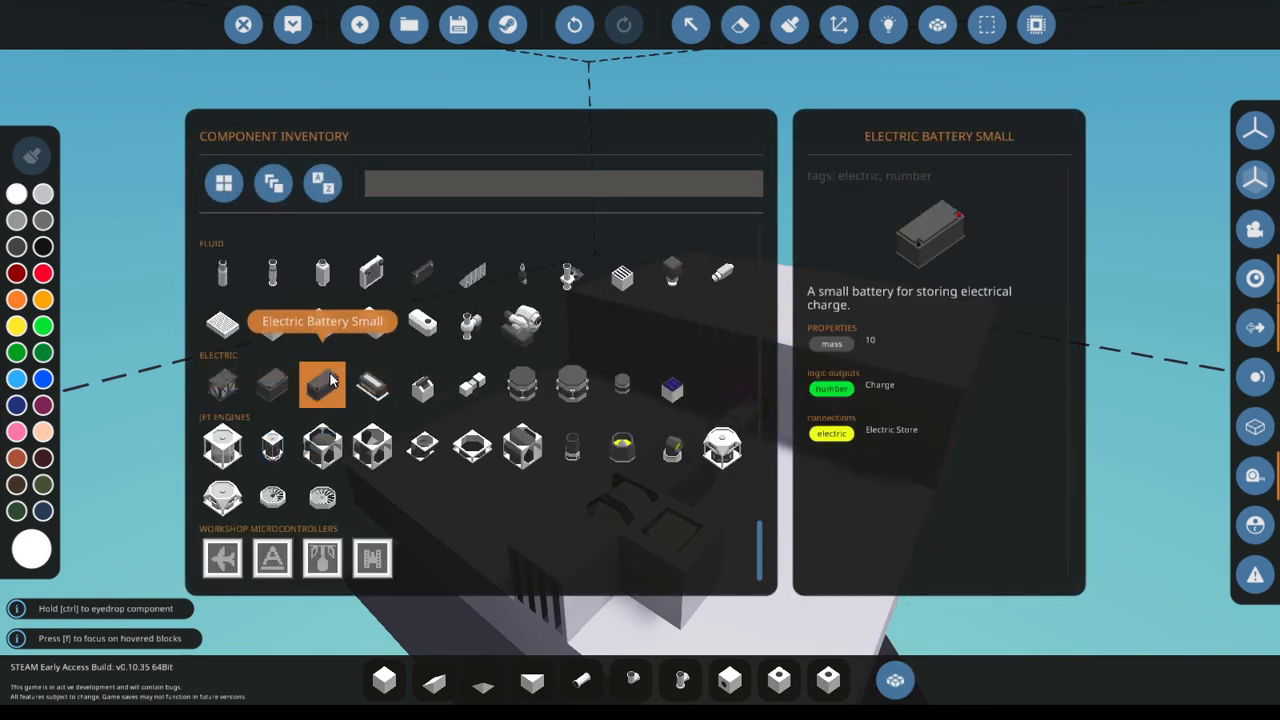
pyautogui.click(322, 384)
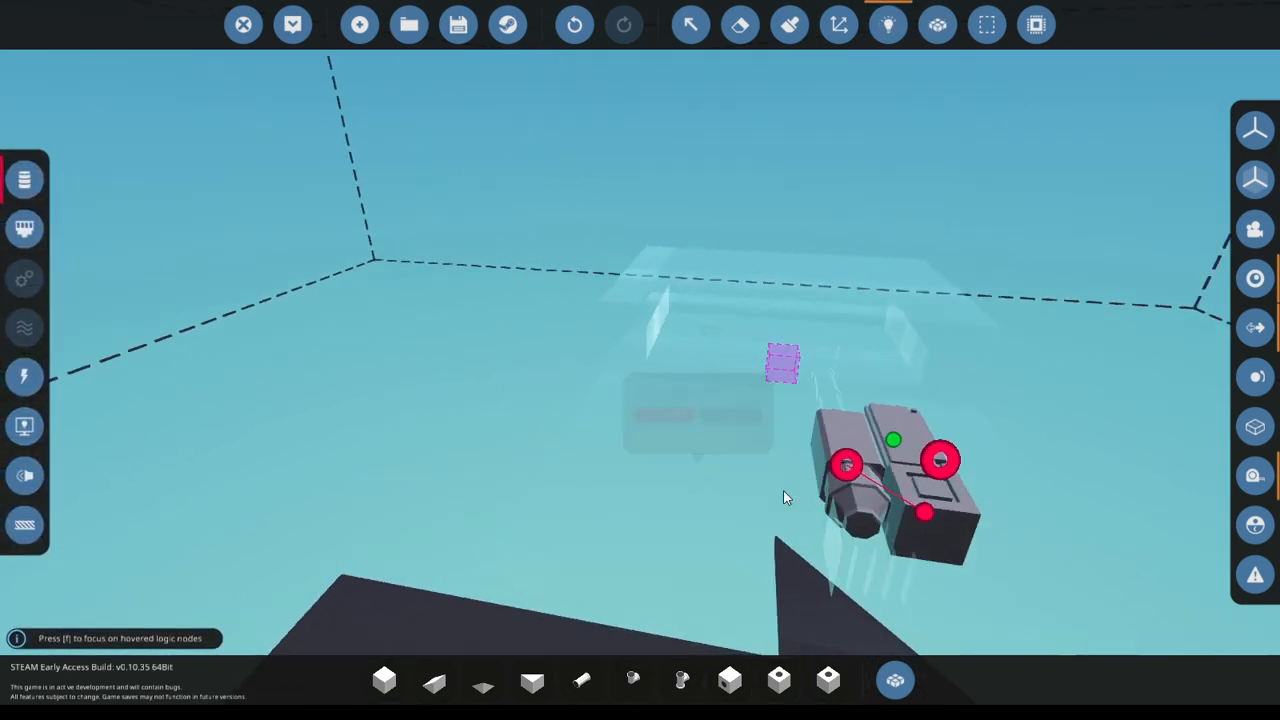
pyautogui.click(292, 24)
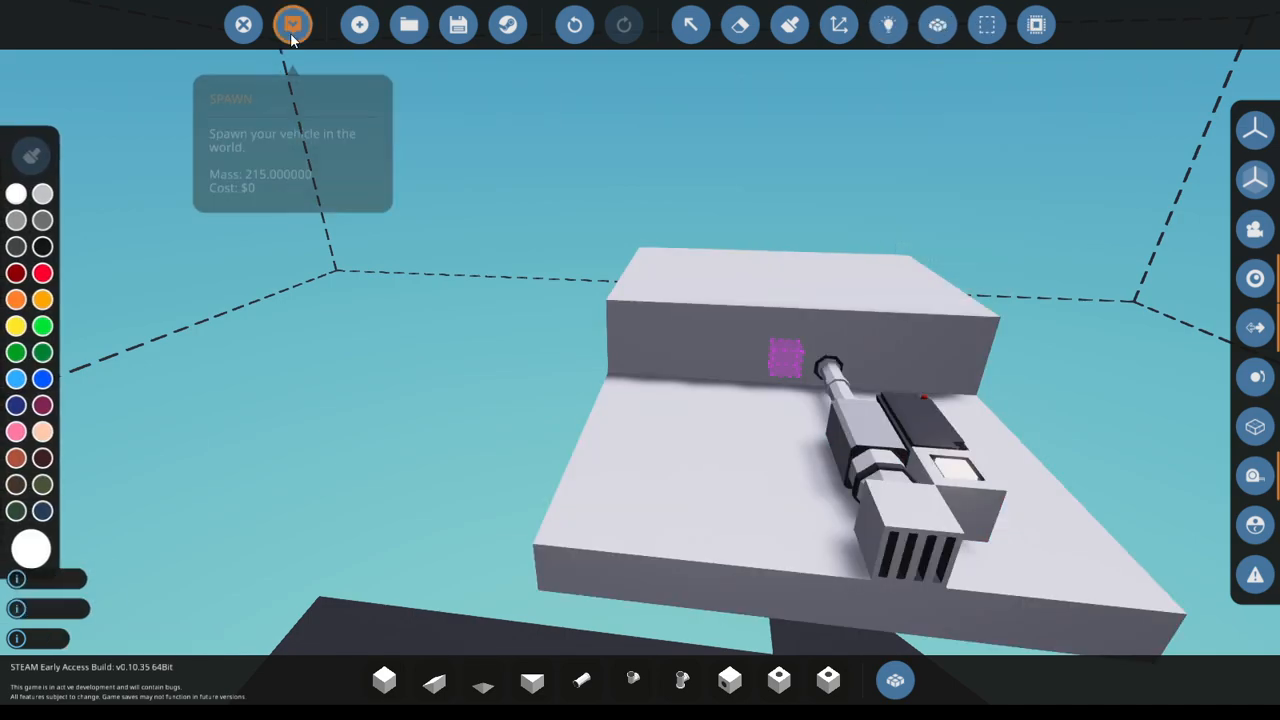
pyautogui.click(292, 24)
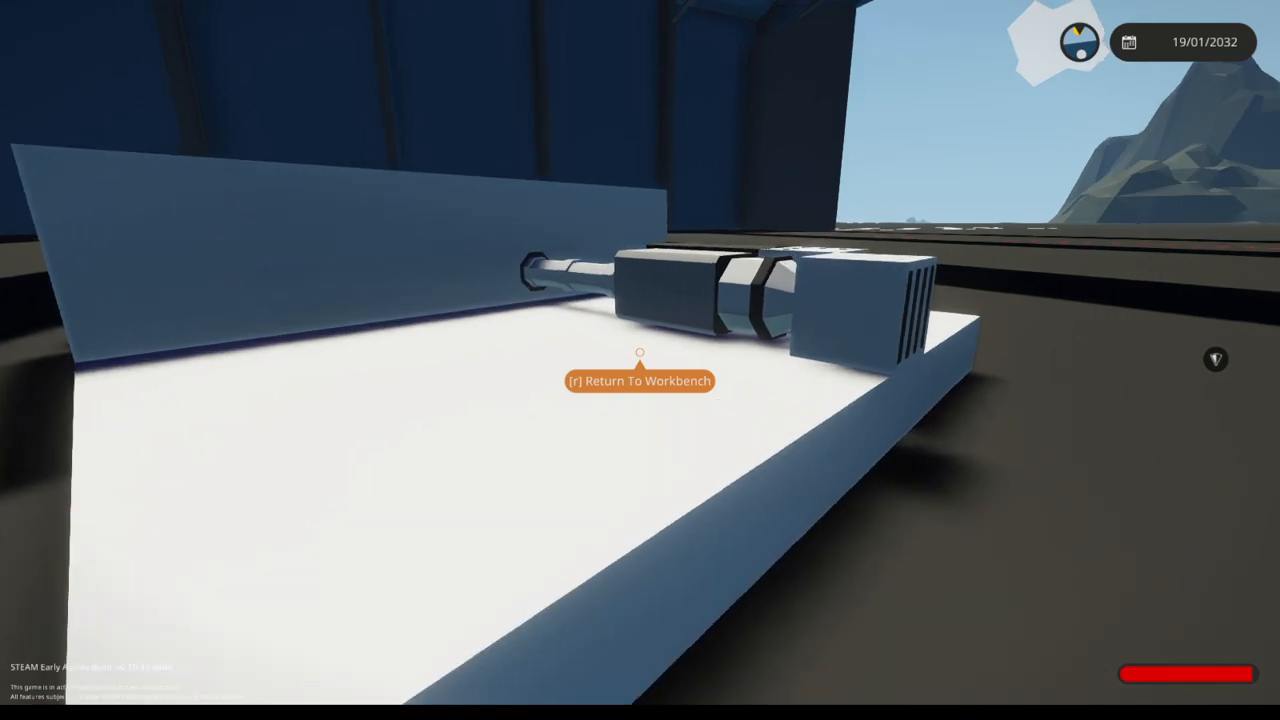
pyautogui.press('r')
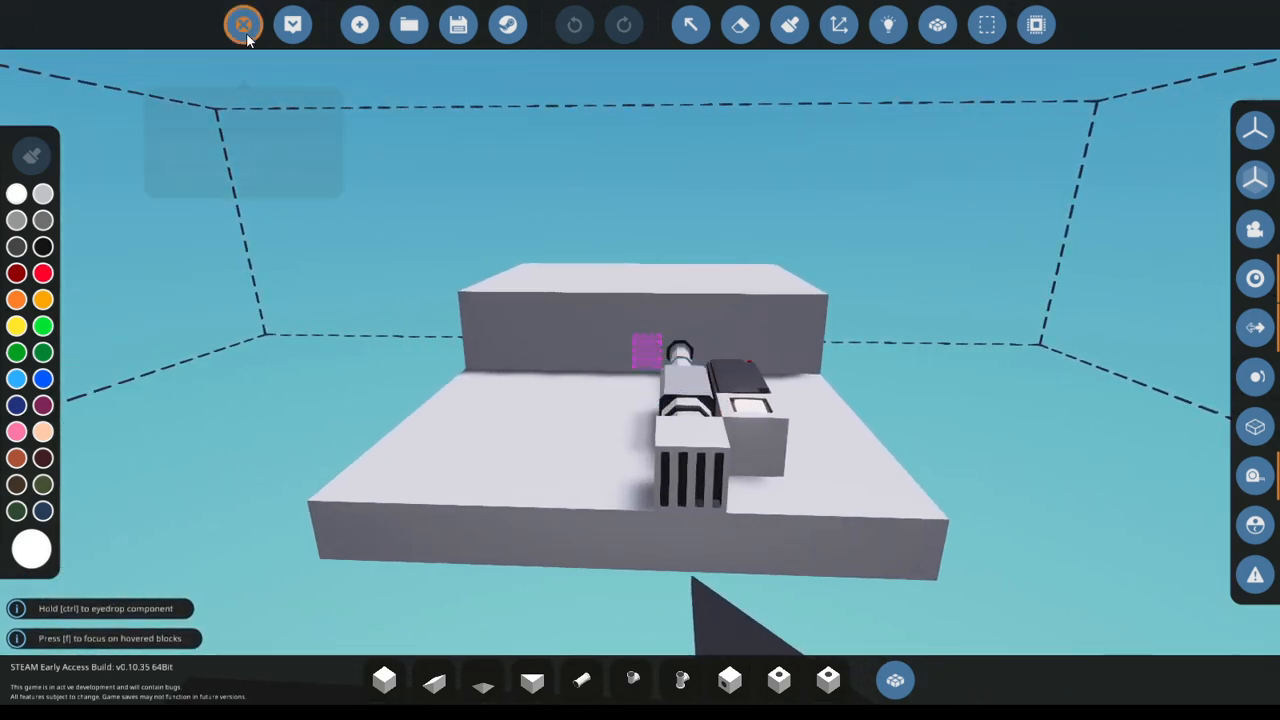
pyautogui.click(244, 24)
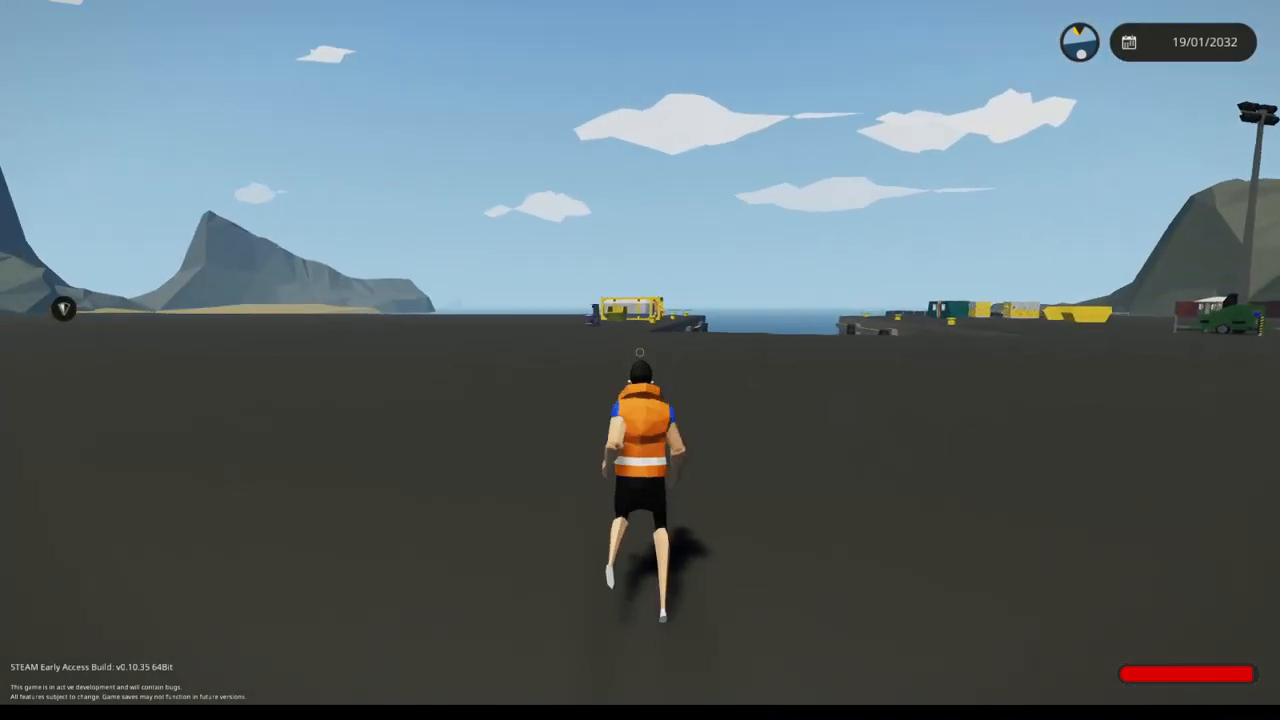
pyautogui.press('w')
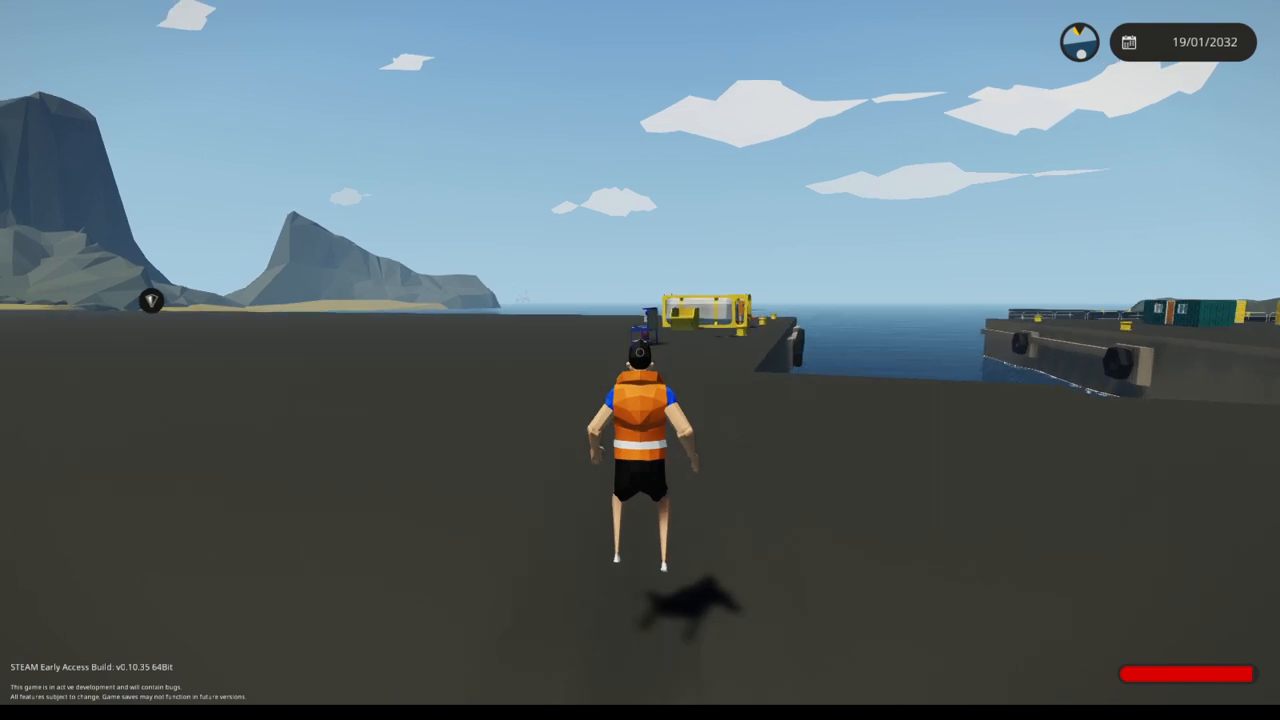
pyautogui.press('w')
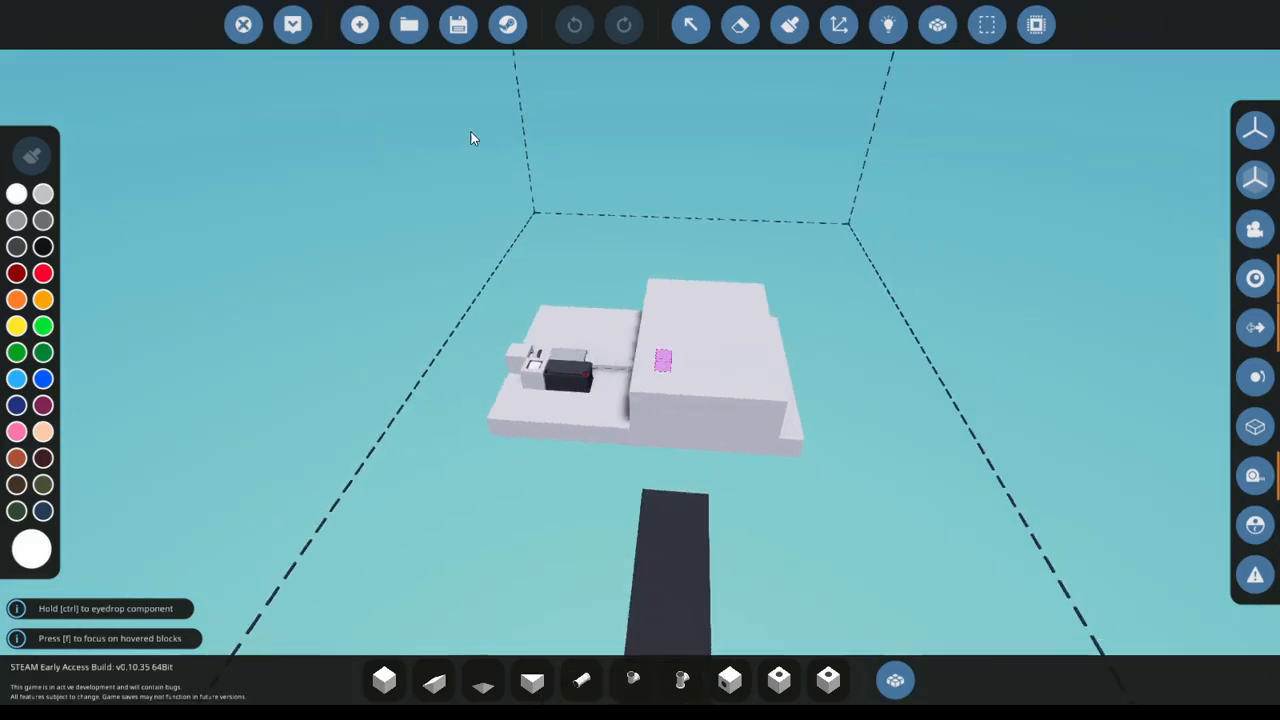
# - Pick the PID Controller from the inventory's Logic section for the boat
pyautogui.click(408, 24)
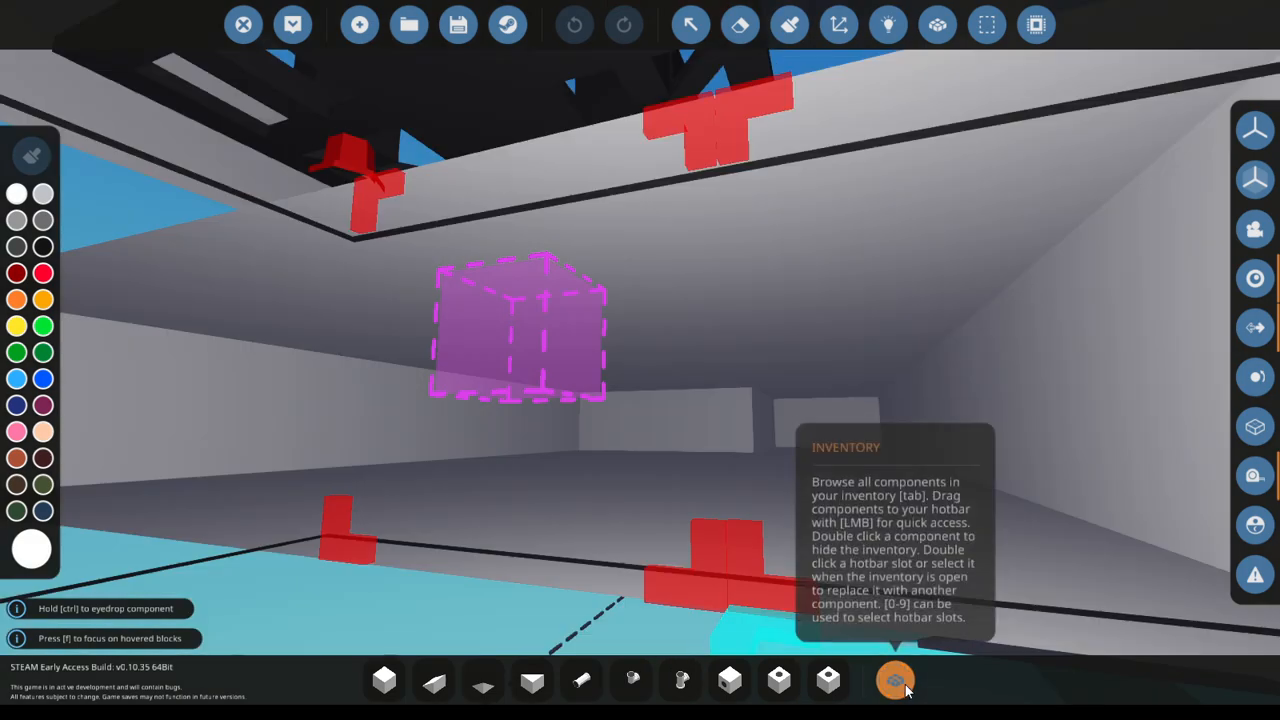
pyautogui.click(894, 680)
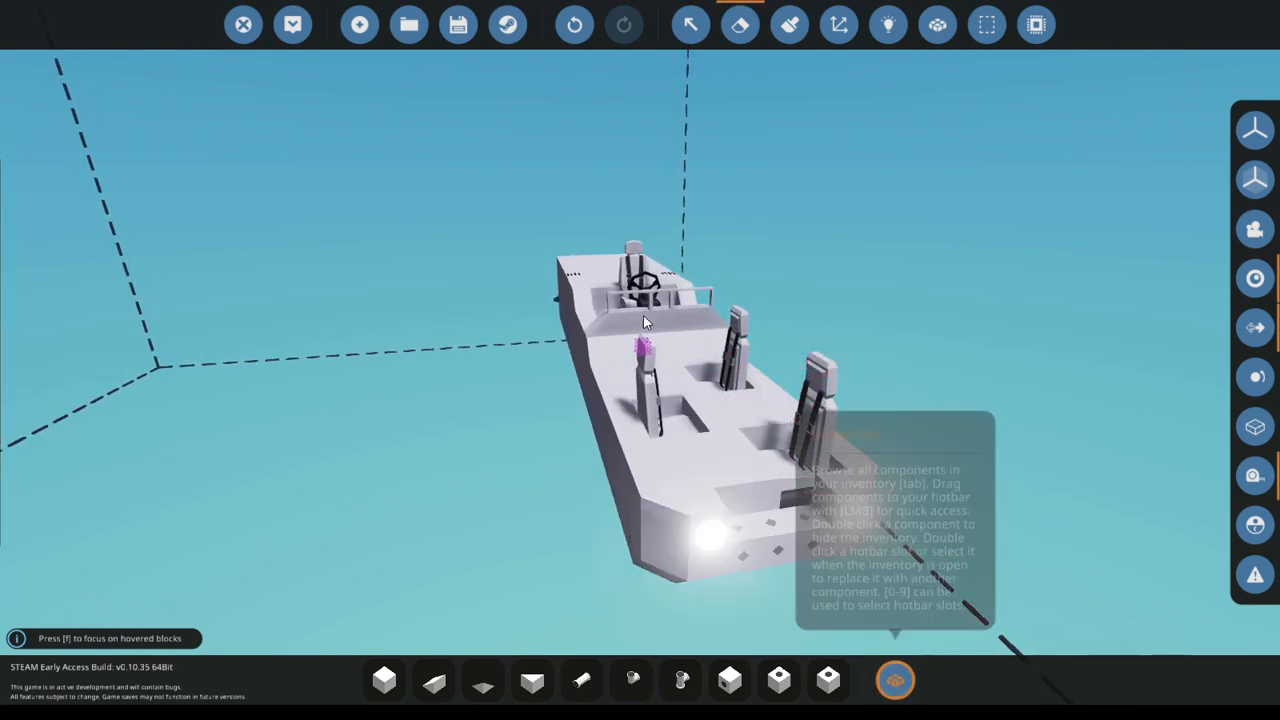
pyautogui.click(894, 680)
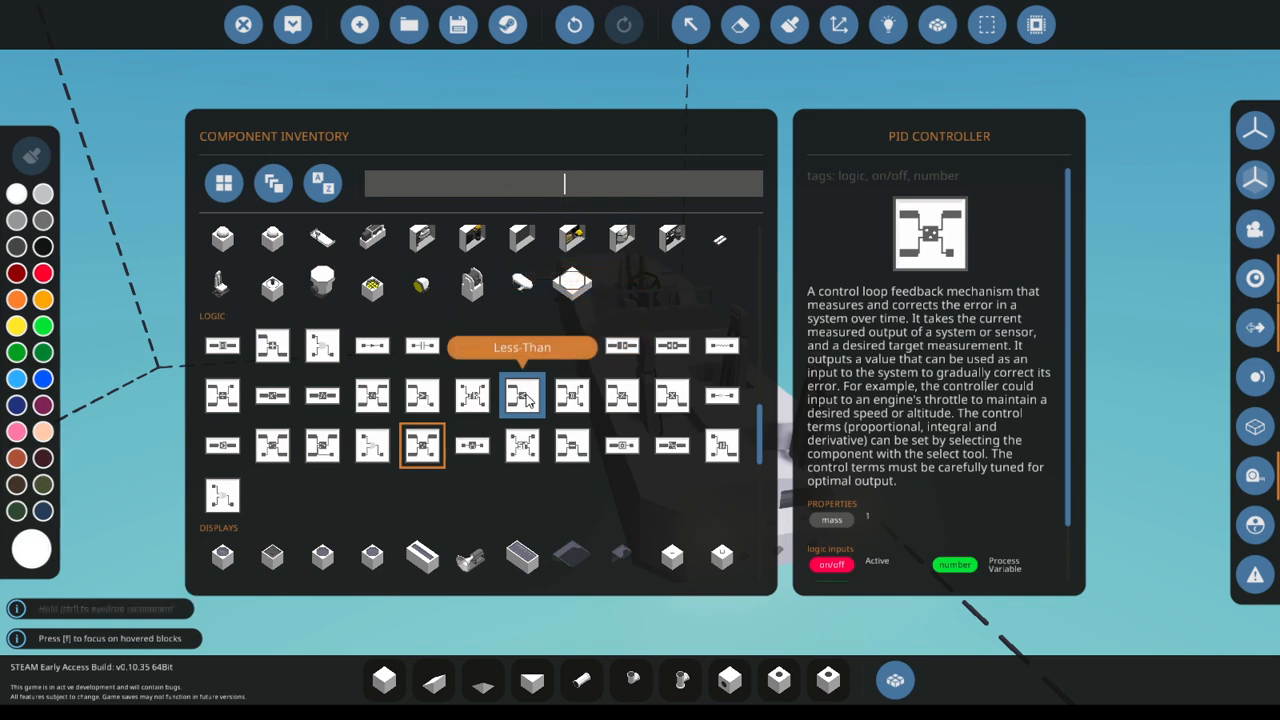
pyautogui.scroll(-3)
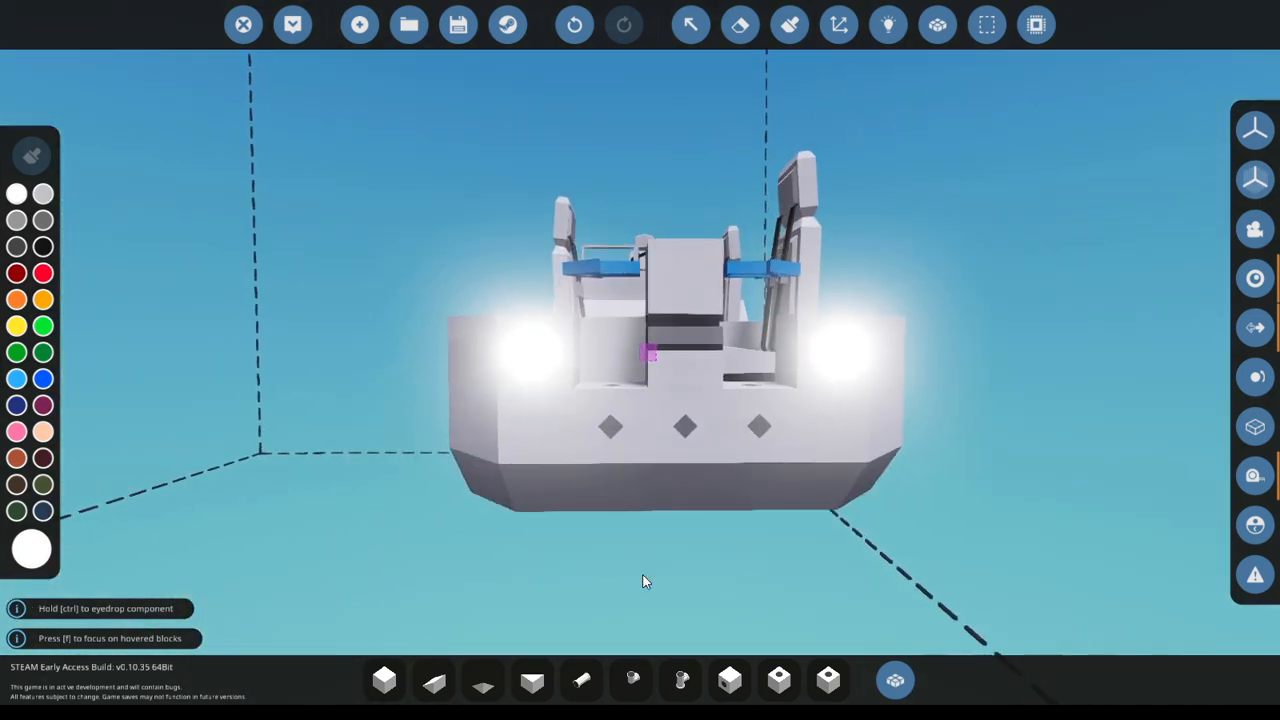
# - Look around the boat and switch to its logic view showing seats, components and nodes
pyautogui.click(894, 680)
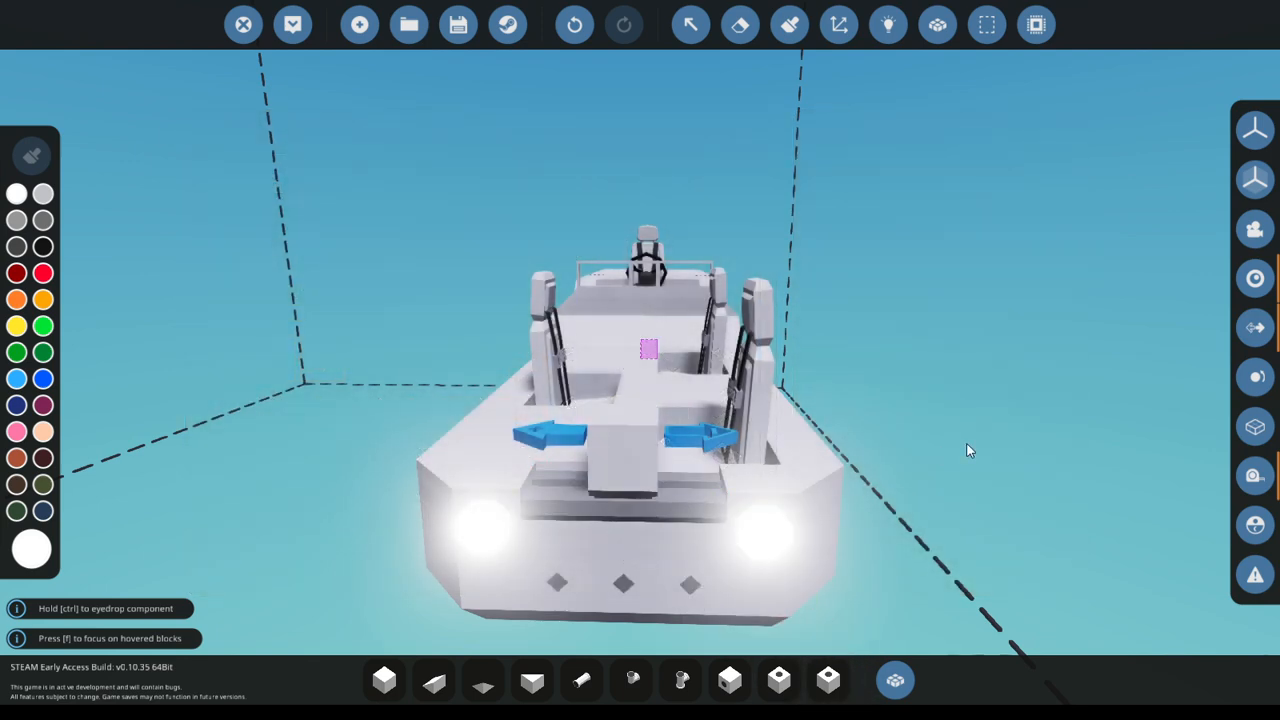
pyautogui.click(888, 24)
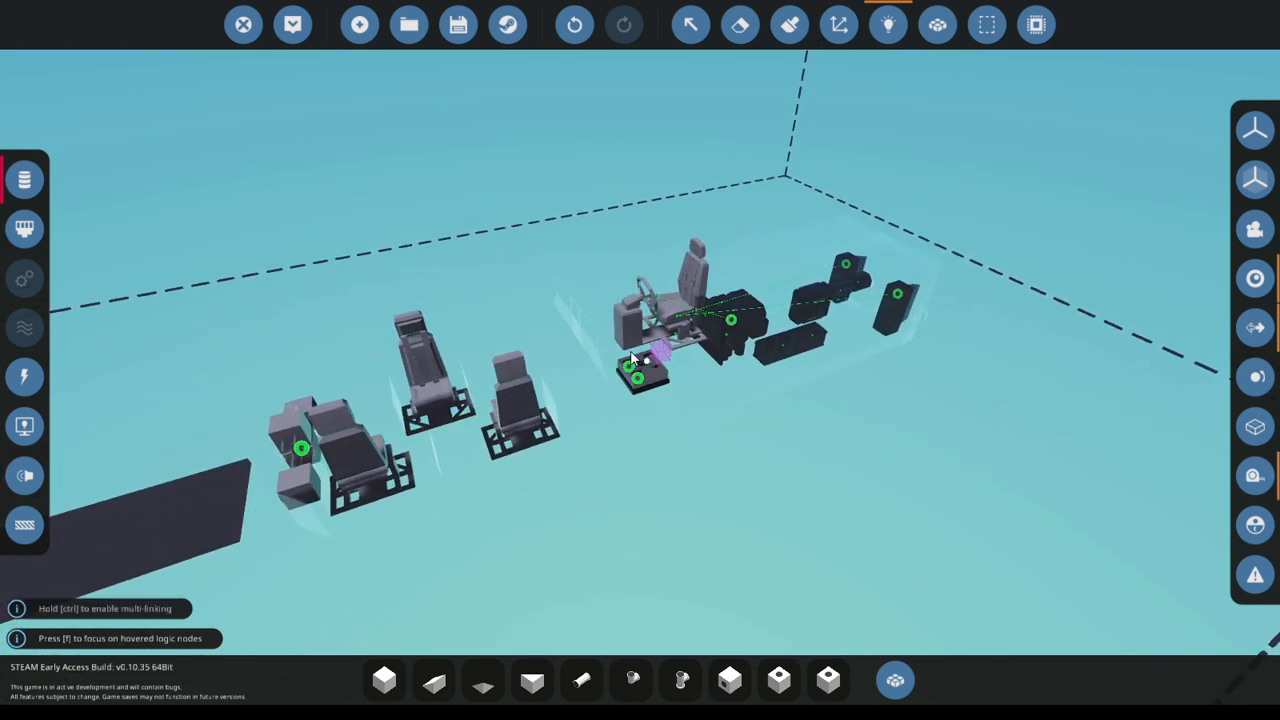
pyautogui.moveTo(302, 450)
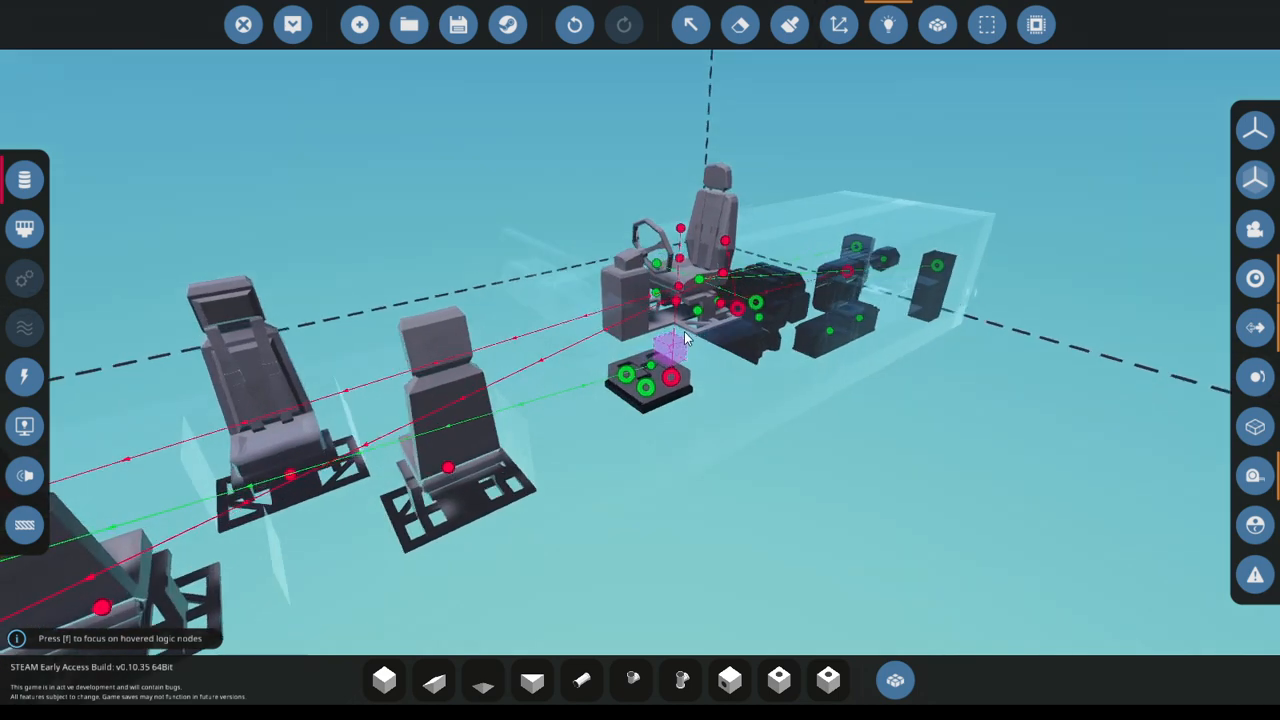
# - Browse the Mechanics and Logic inventory sections, view another link type, then return to normal editing
pyautogui.click(888, 24)
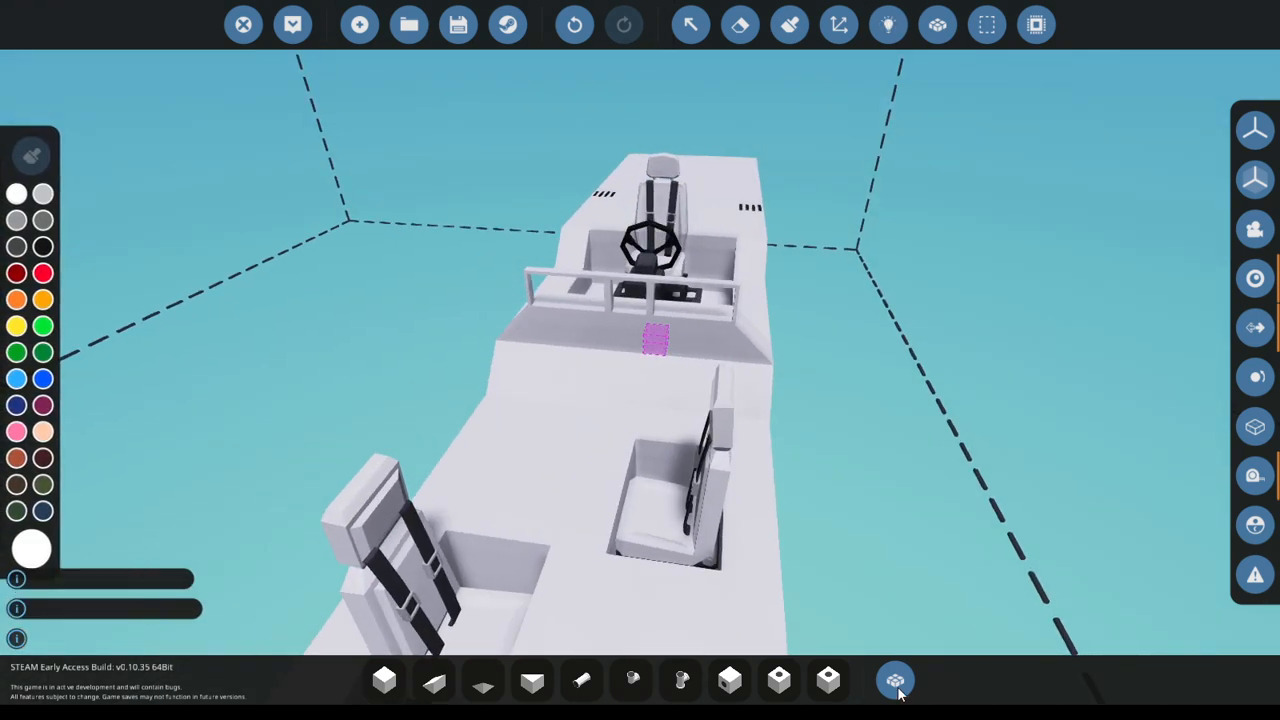
pyautogui.click(896, 680)
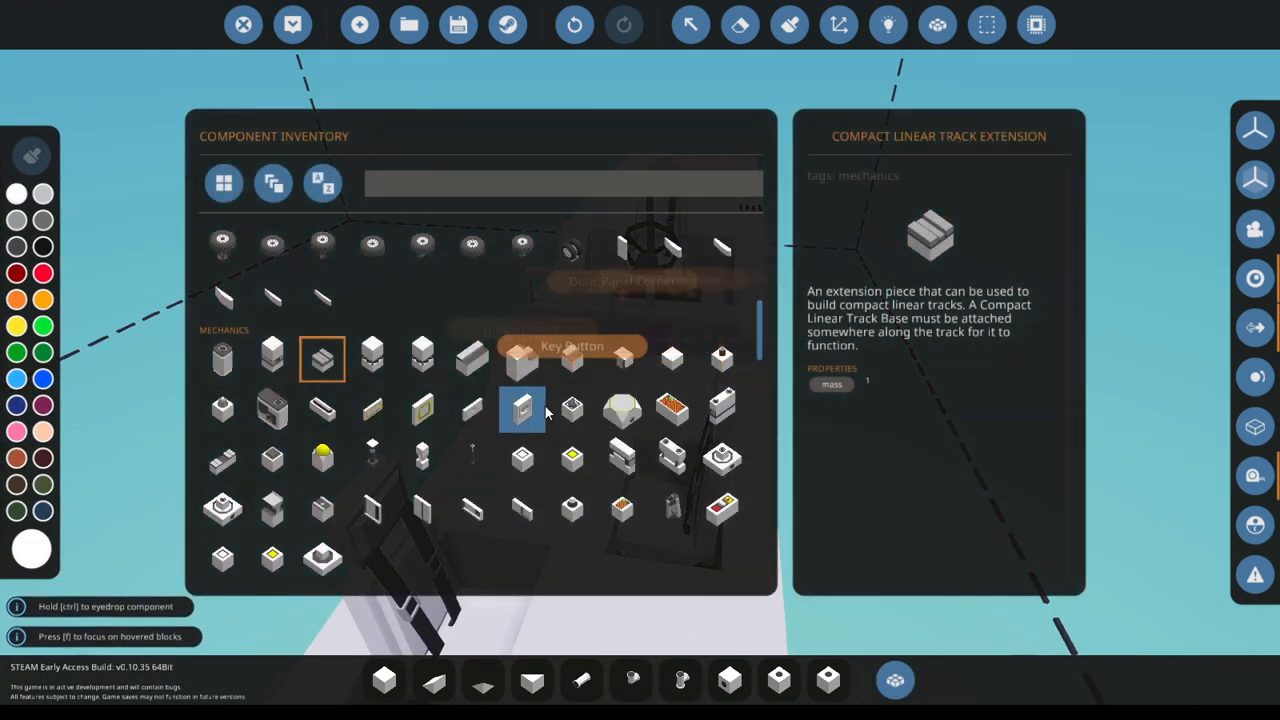
pyautogui.scroll(-3)
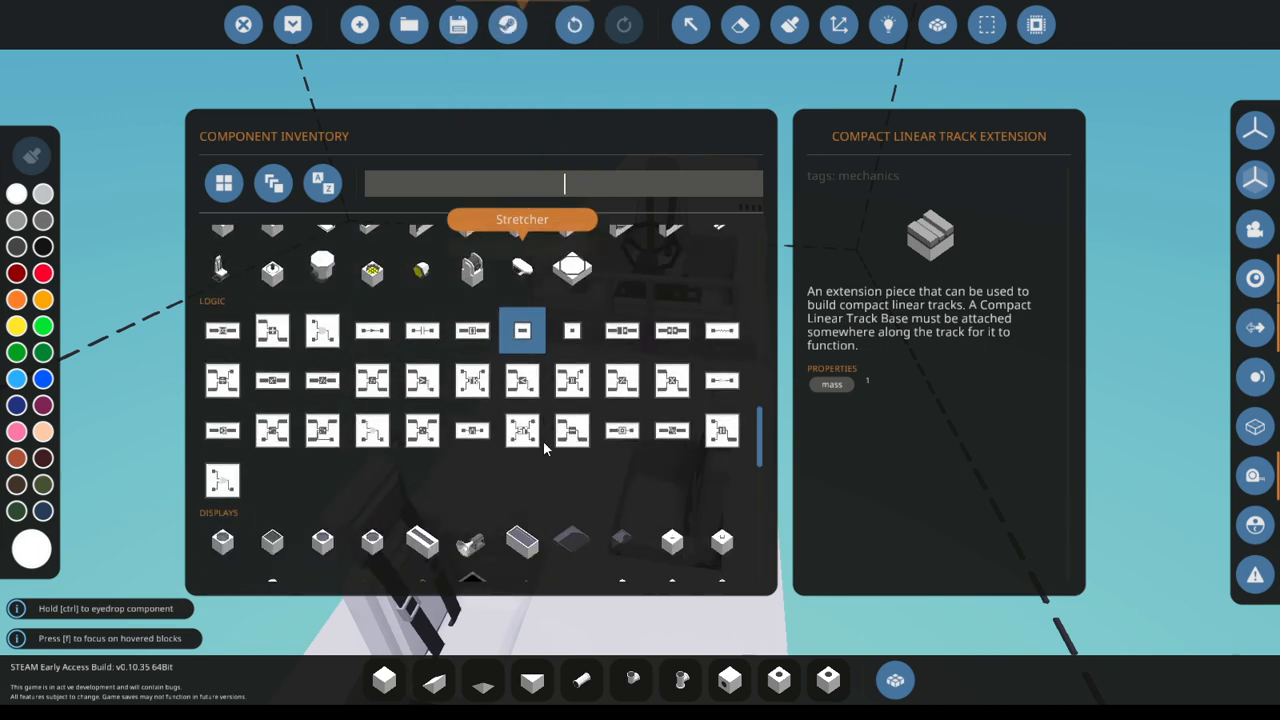
pyautogui.scroll(-3)
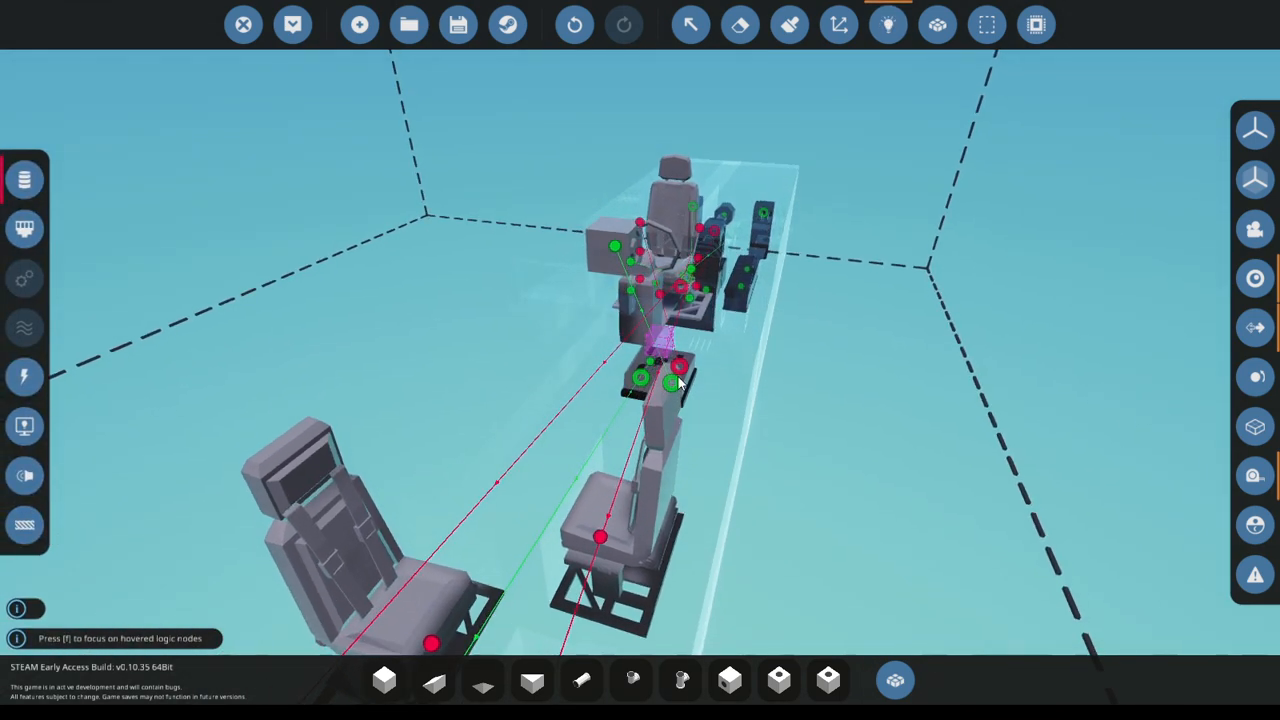
pyautogui.moveTo(24, 376)
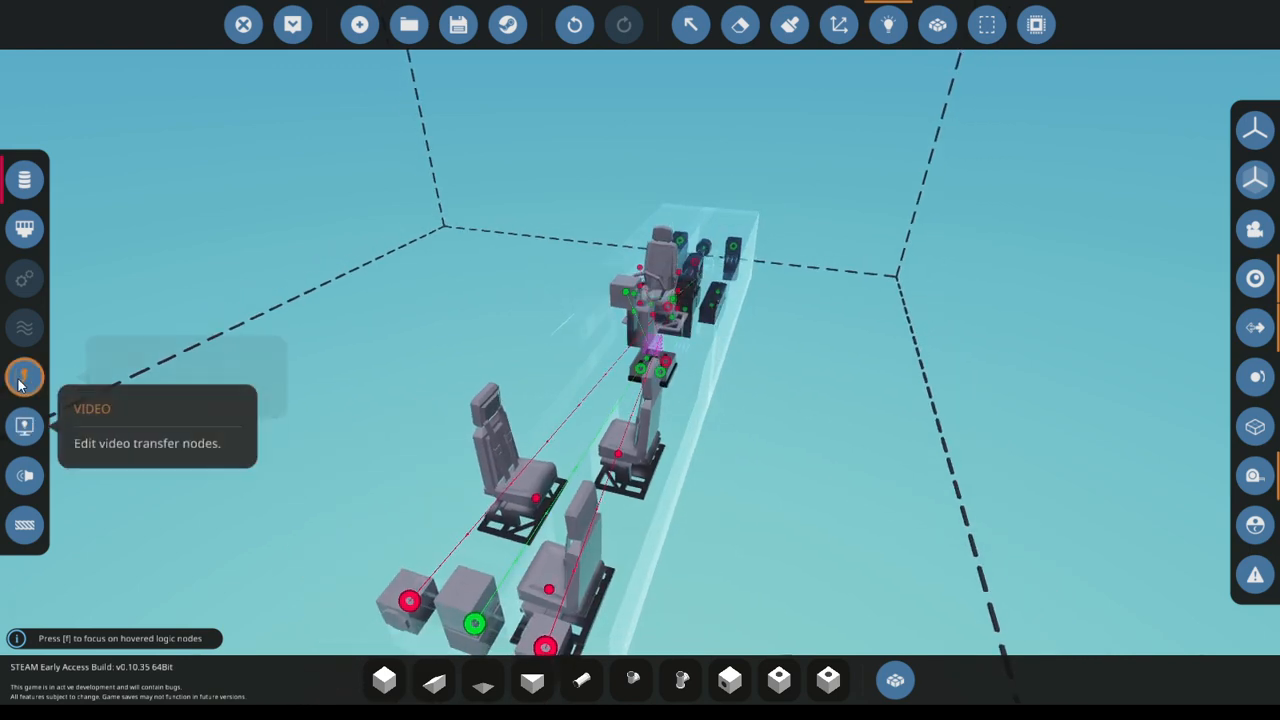
pyautogui.click(24, 376)
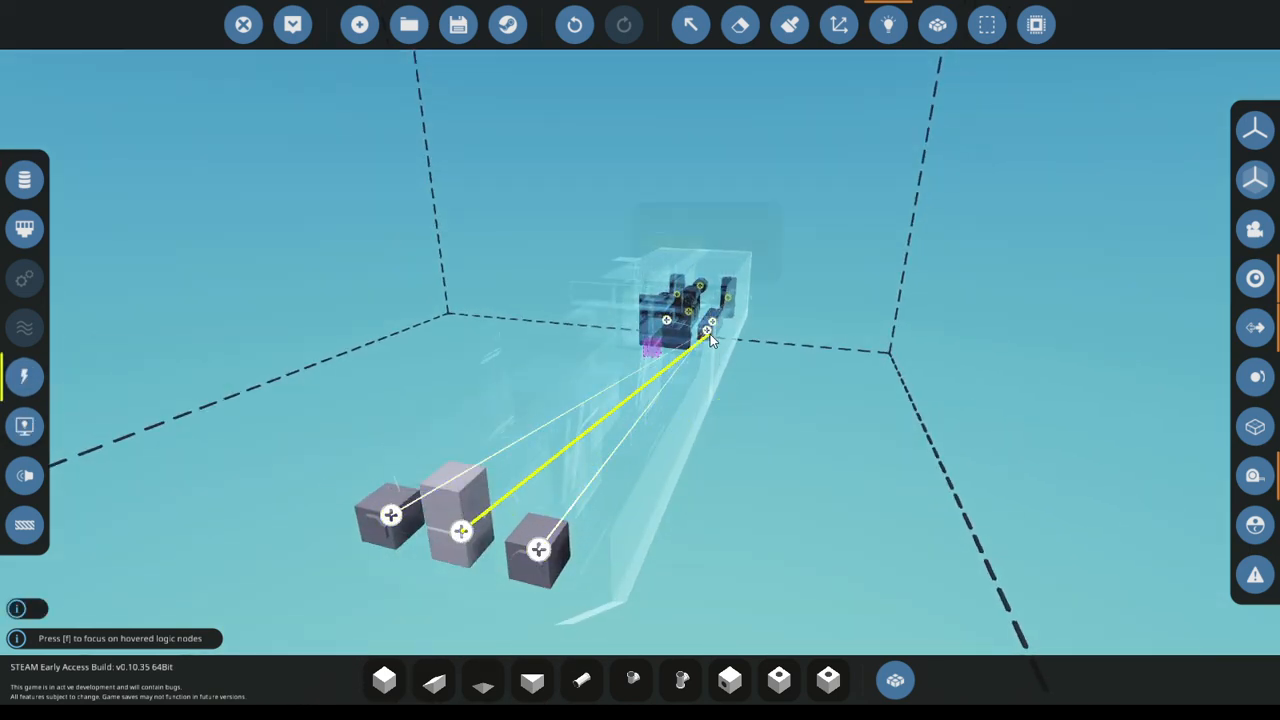
pyautogui.click(292, 24)
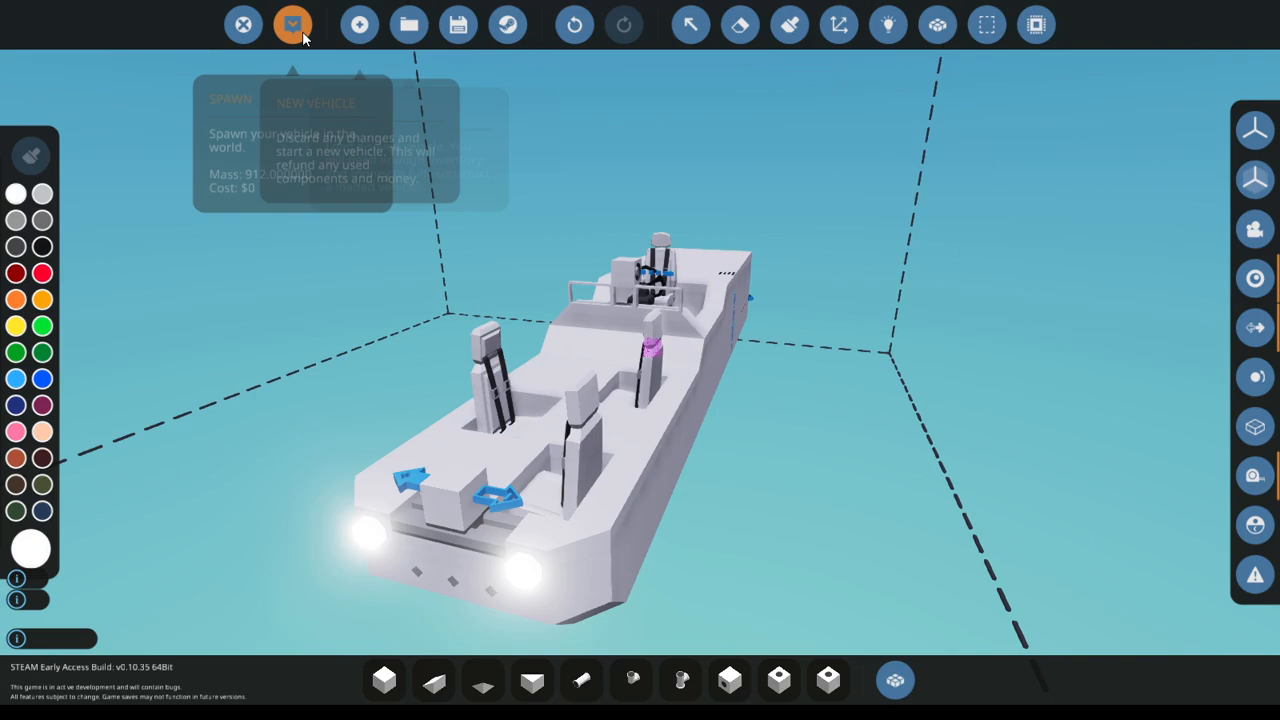
pyautogui.click(292, 24)
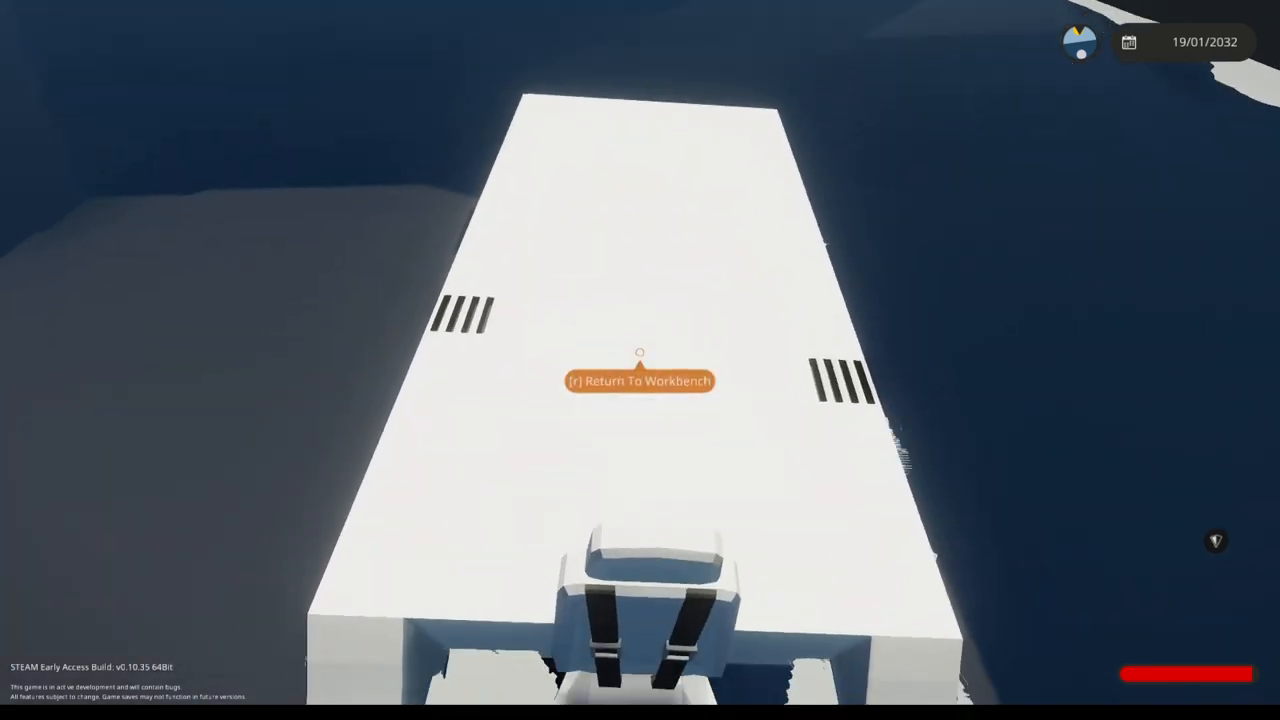
pyautogui.press('r')
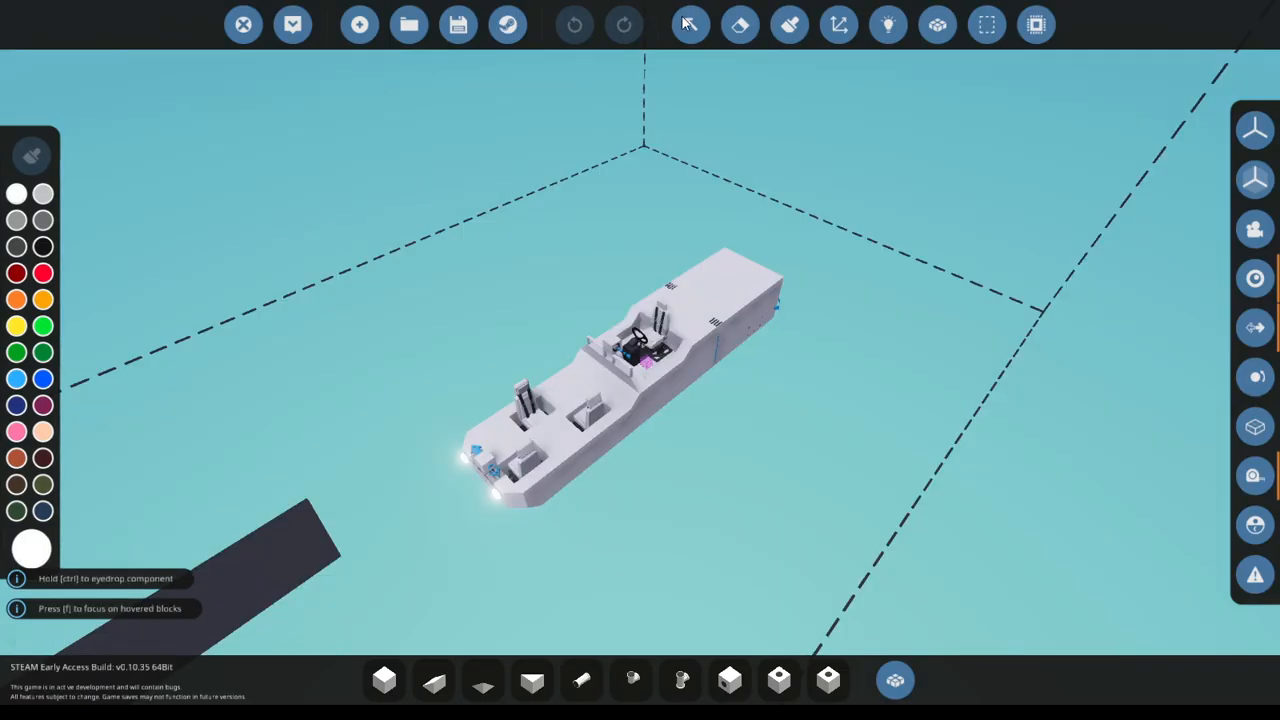
# - Give the PID controller integral gain 0.0001 and proportional gain 100, then move to derivative gain
pyautogui.click(690, 24)
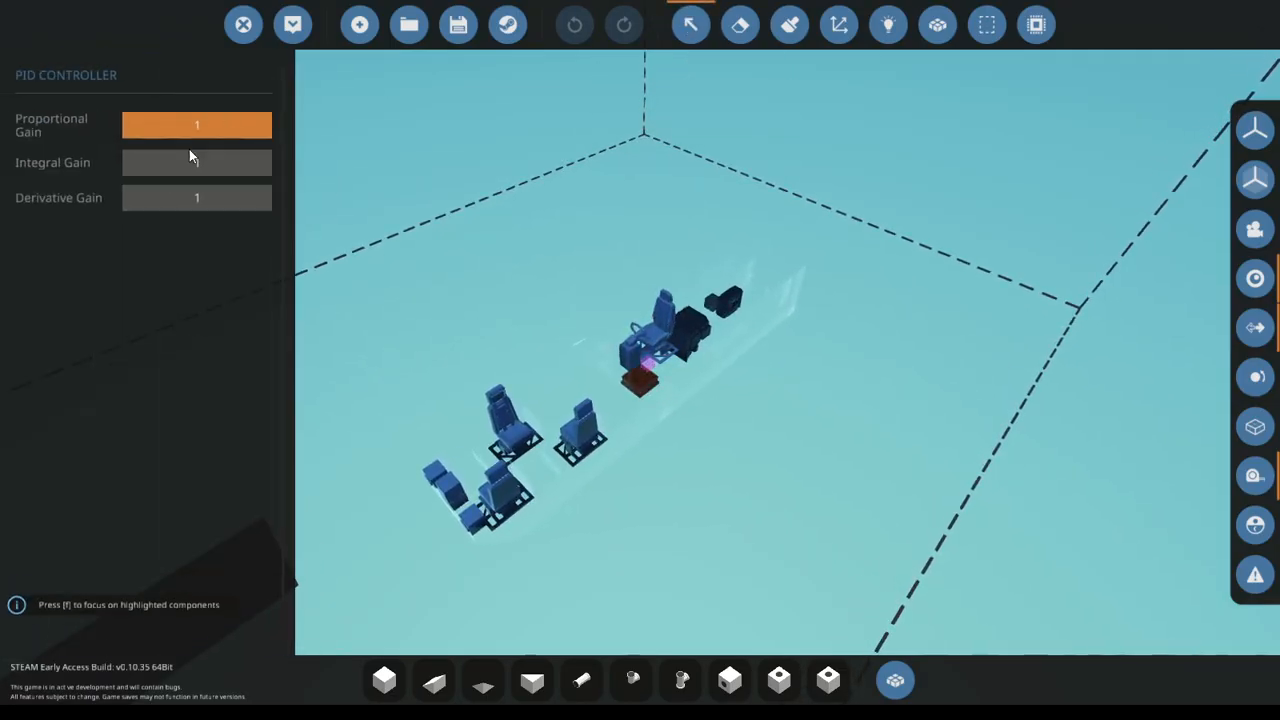
pyautogui.click(196, 162)
pyautogui.write('0.000')
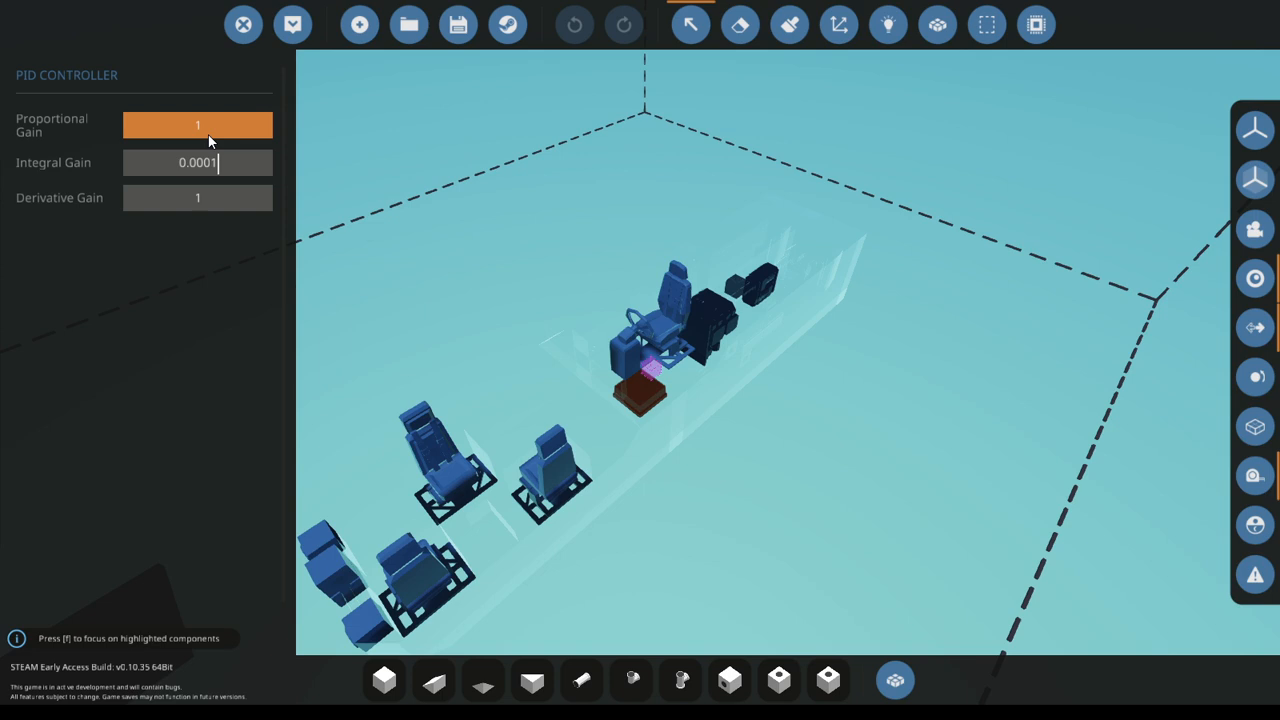
pyautogui.write('100')
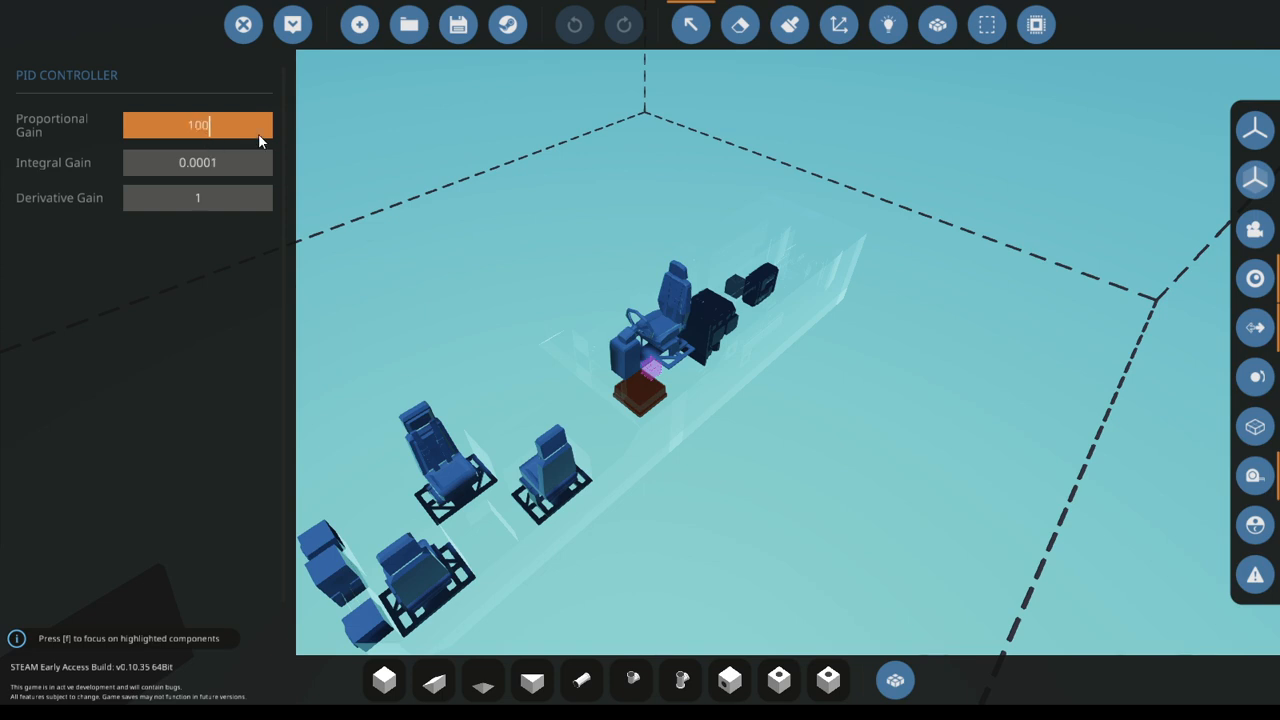
pyautogui.click(196, 198)
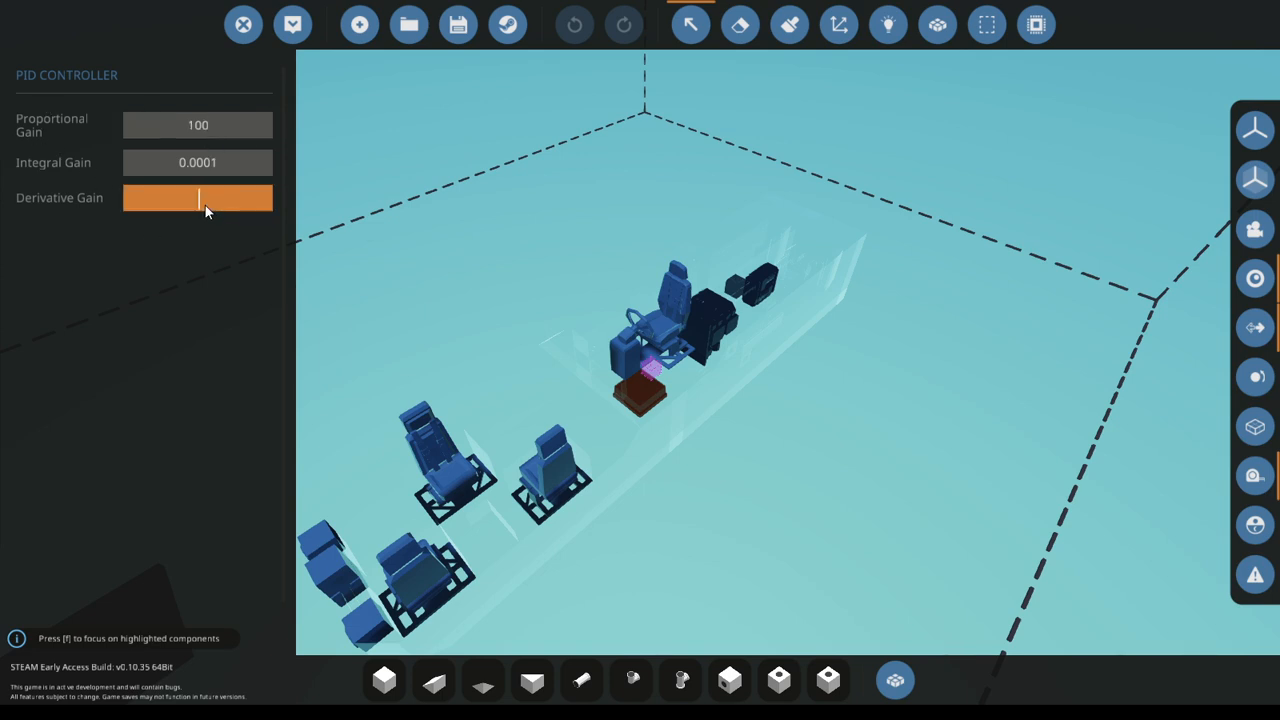